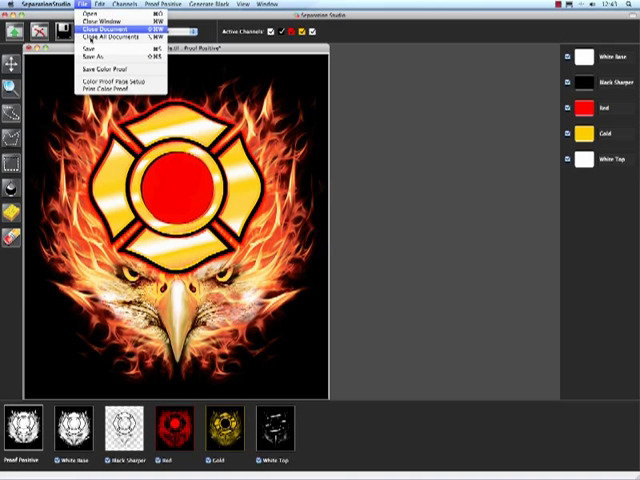
Save the eagle and cross separations as an .eps file on the Desktop
left_click(104, 37)
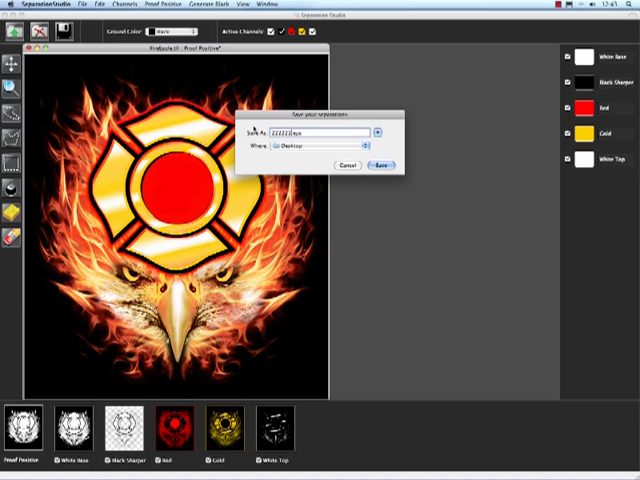
left_click(381, 164)
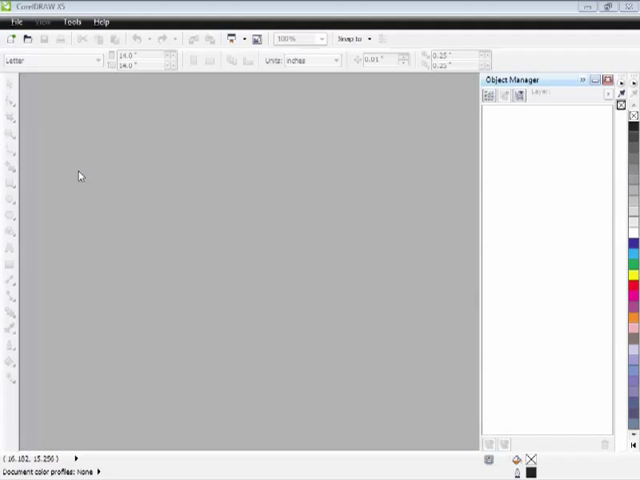
Create a new 14 × 14 inch CMYK document with default settings
left_click(11, 20)
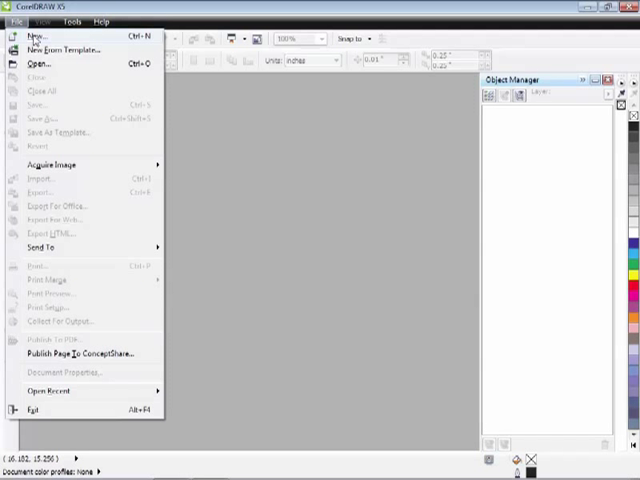
left_click(35, 35)
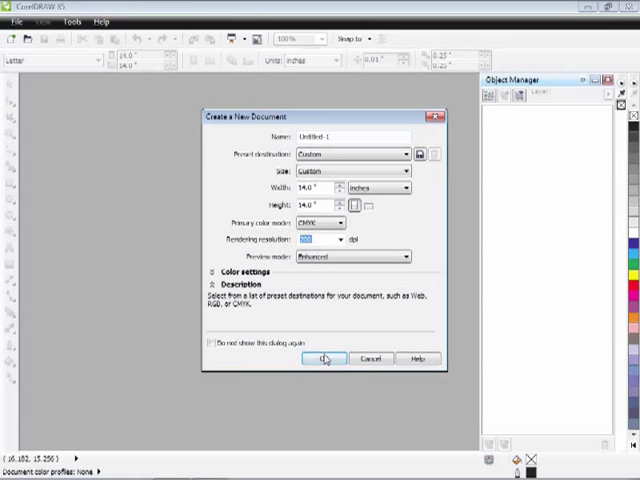
left_click(324, 358)
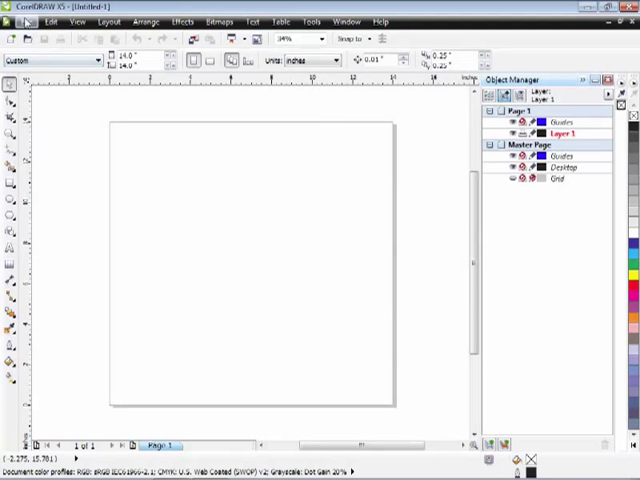
Import the saved .eps file and place it as encapsulated PostScript
left_click(27, 21)
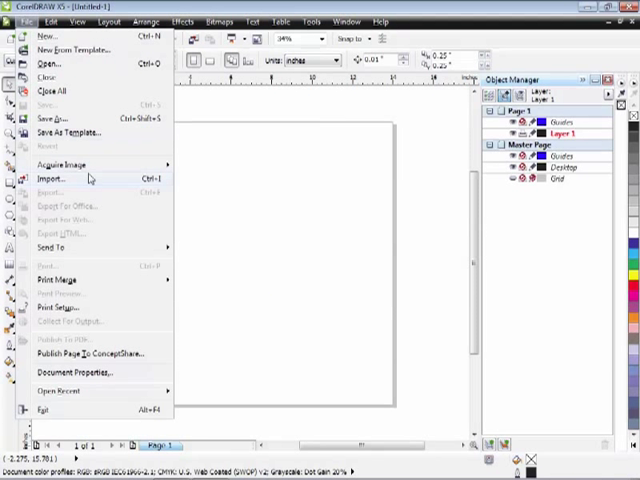
left_click(51, 178)
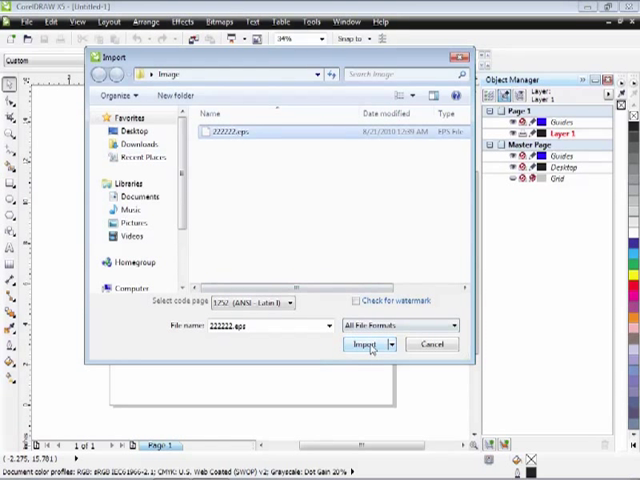
left_click(366, 343)
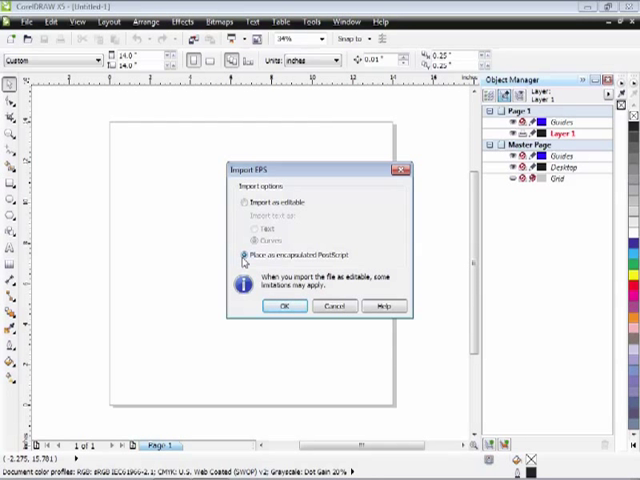
left_click(286, 306)
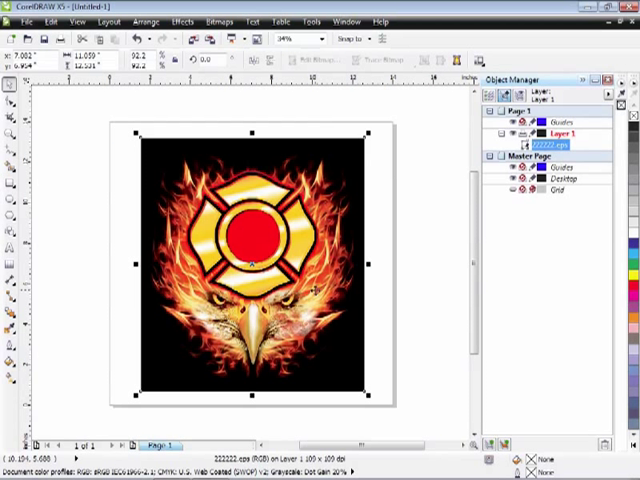
Load the White Base, Red and Gold spot inks via Print, then cancel printing
left_click(18, 20)
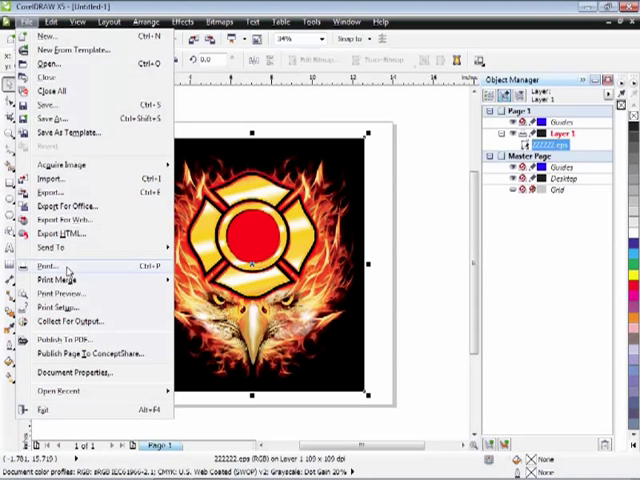
left_click(48, 266)
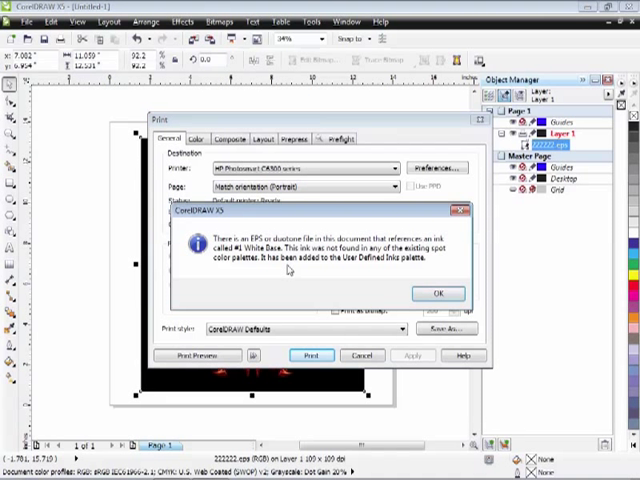
mouse_move(325, 290)
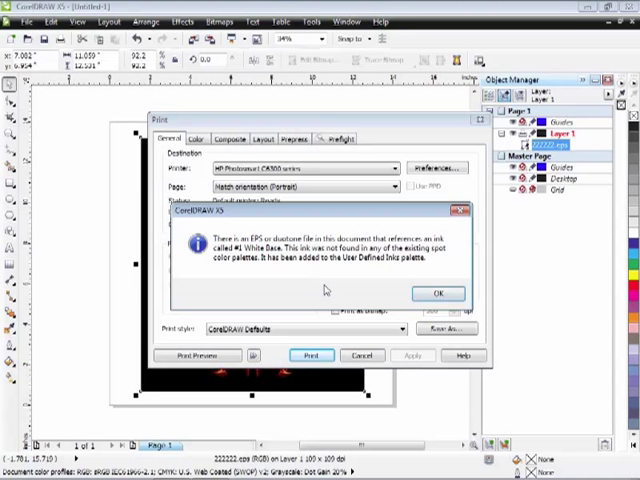
mouse_move(450, 263)
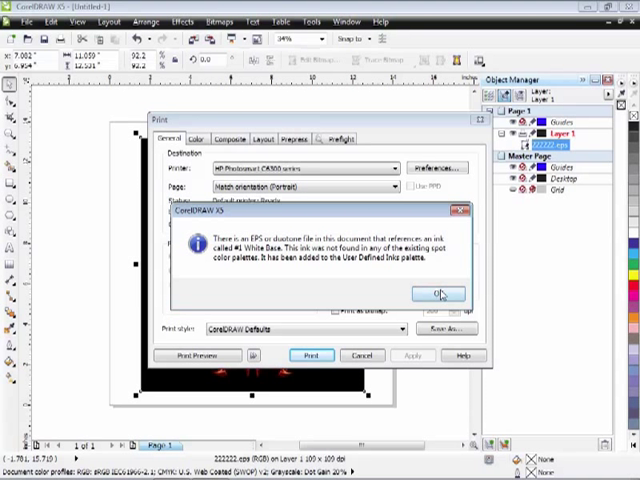
left_click(438, 294)
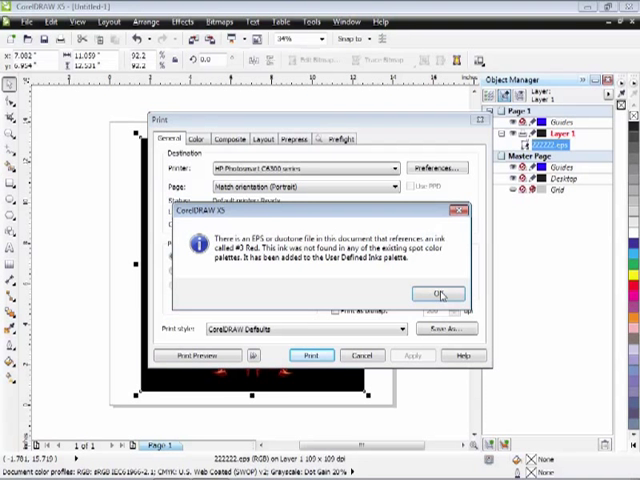
left_click(438, 294)
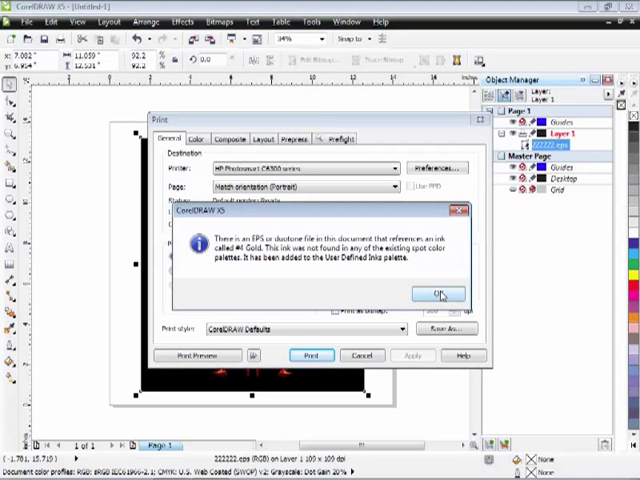
left_click(437, 294)
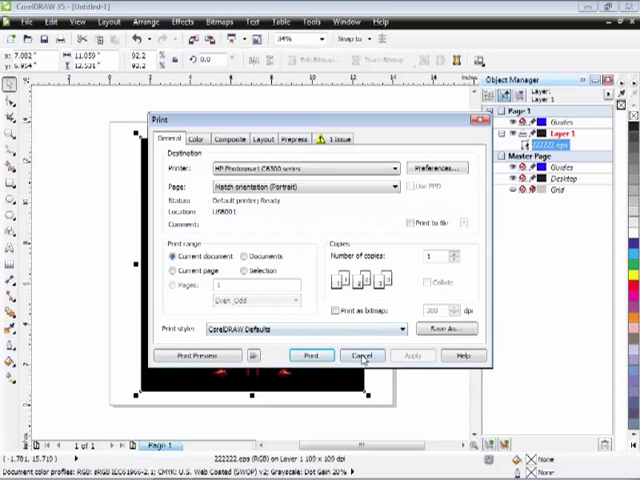
left_click(362, 355)
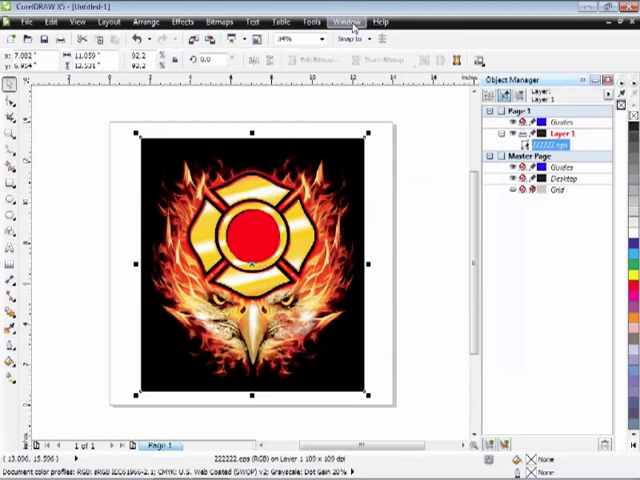
Show the Color Palette Manager docker from Window > Dockers
left_click(347, 20)
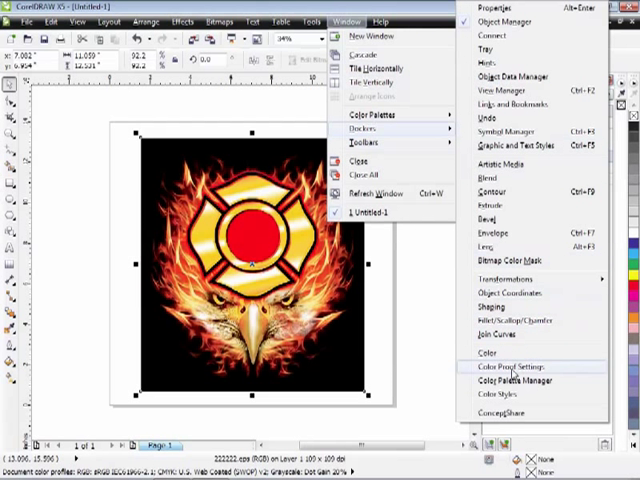
left_click(517, 380)
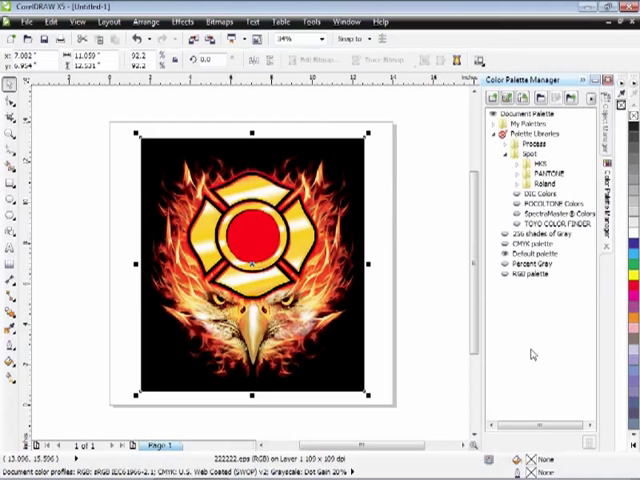